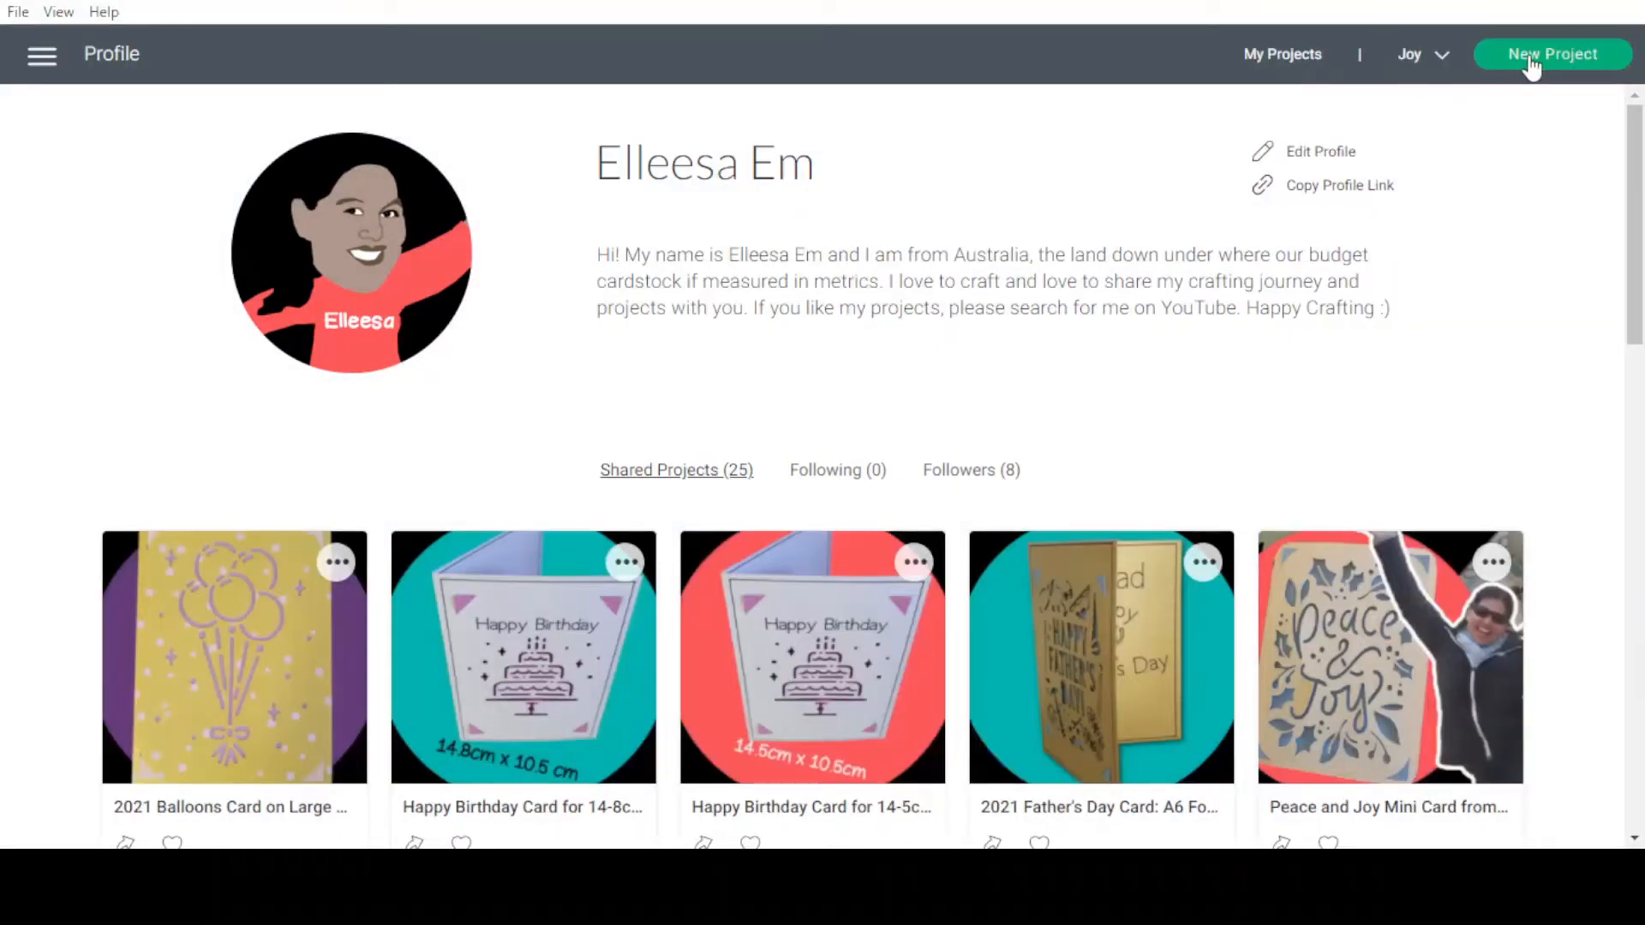
Start a new blank untitled project and show the main account menu.
{"action": "left_click", "coordinate": [1553, 54]}
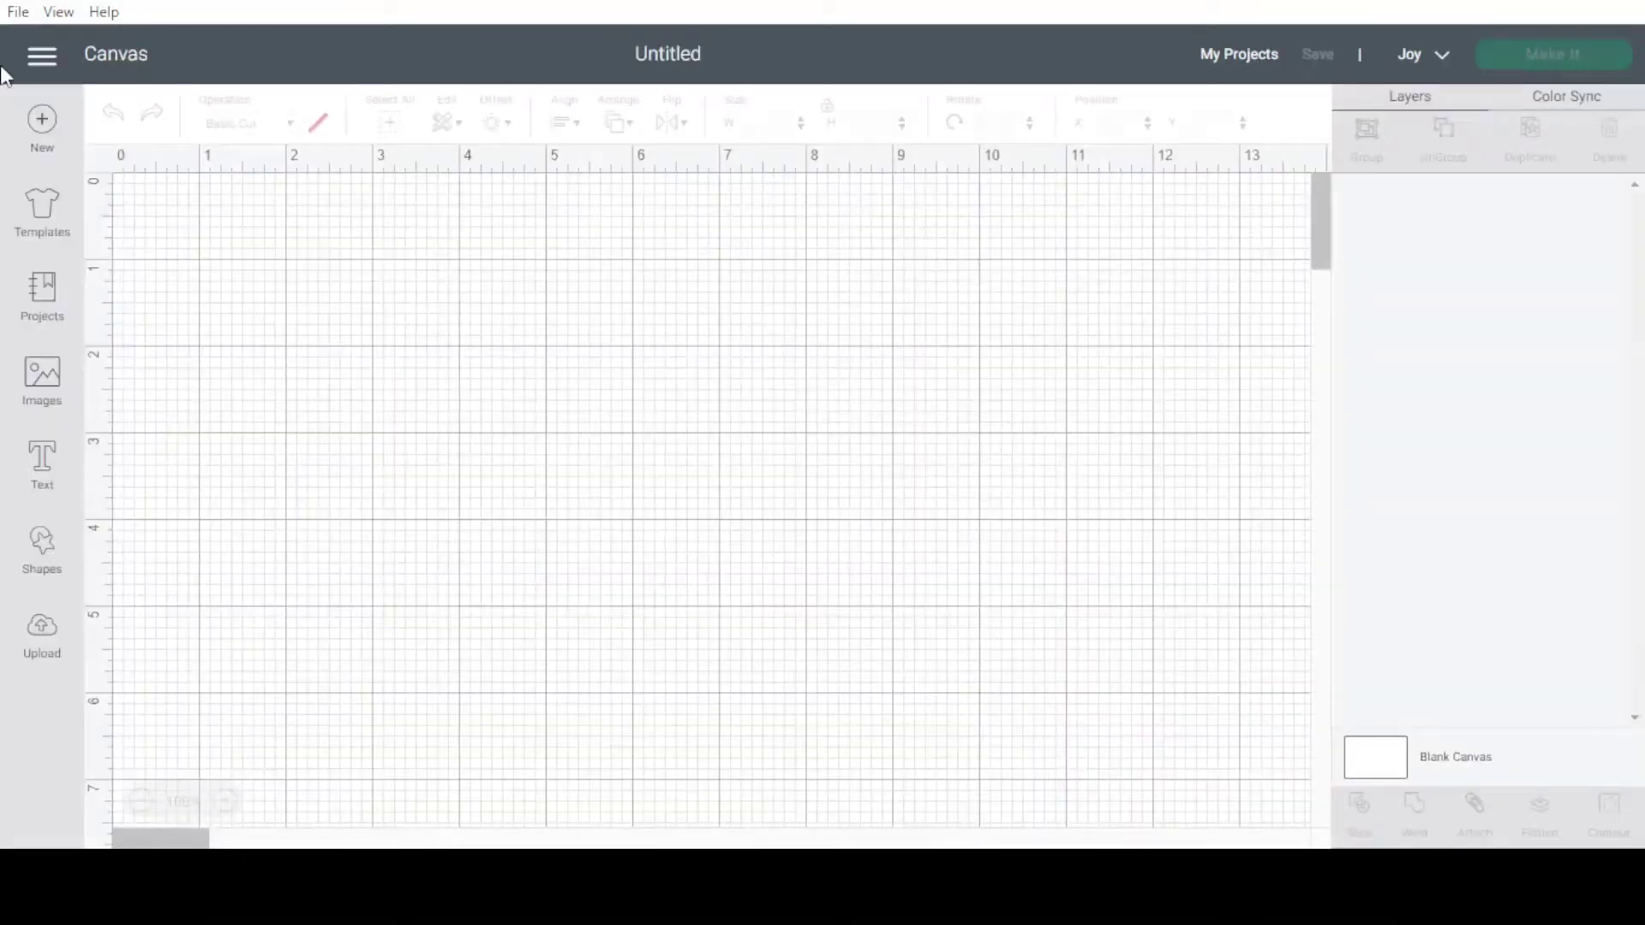
{"action": "left_click", "coordinate": [41, 53]}
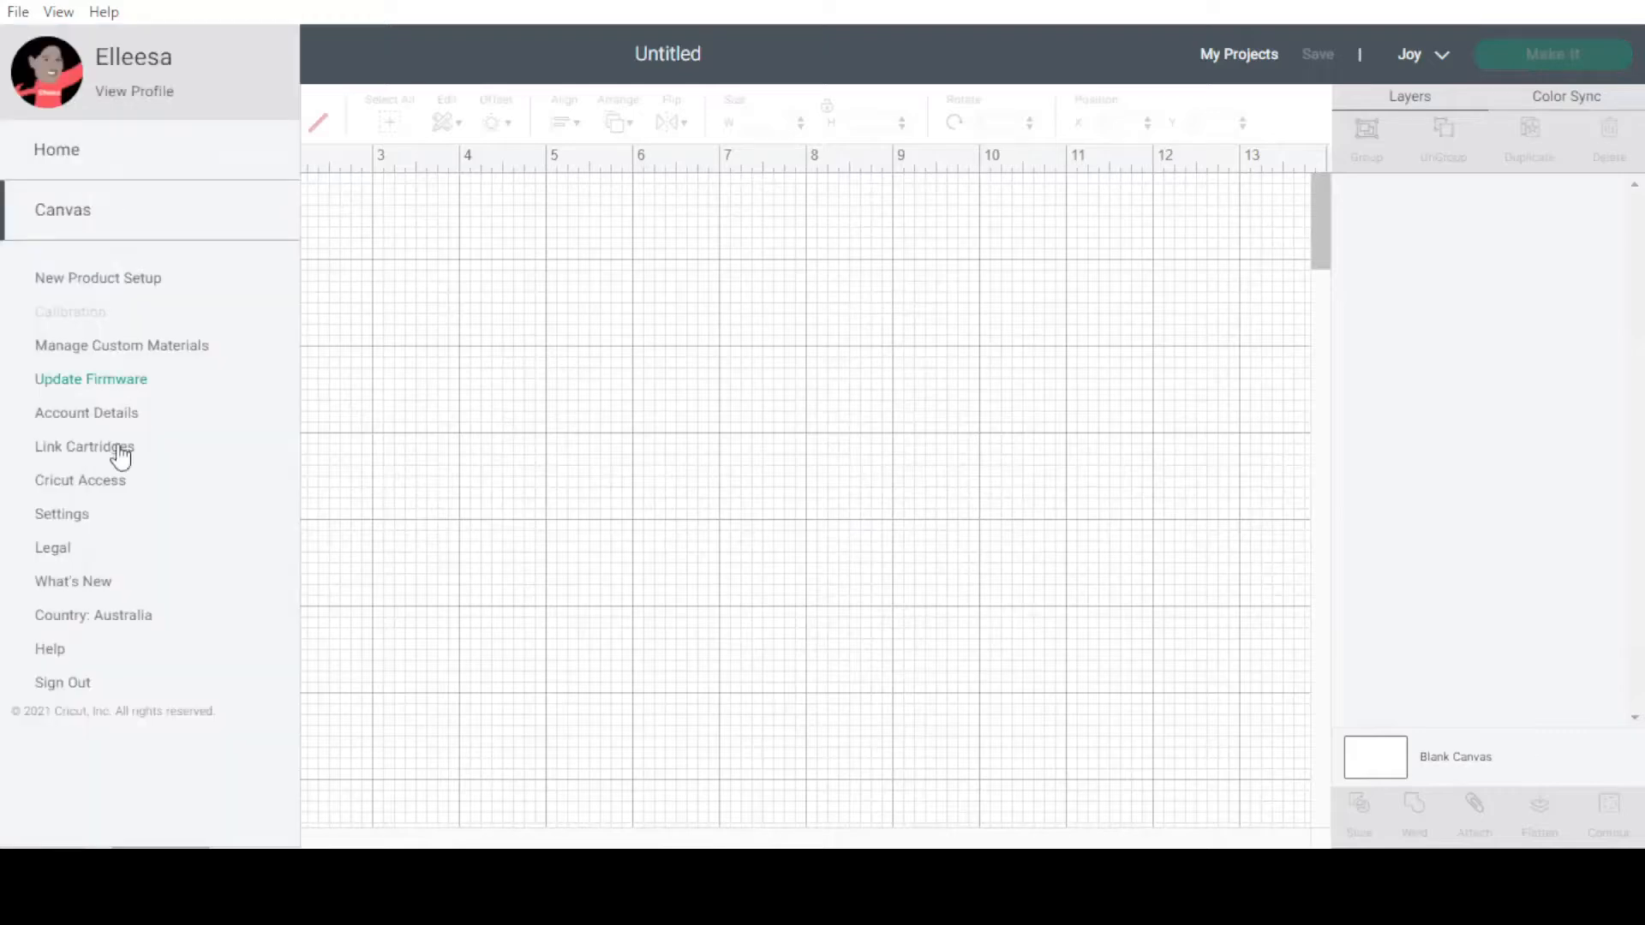
In Design Space Settings, toggle units to Metric and back to Imperial.
{"action": "left_click", "coordinate": [62, 513]}
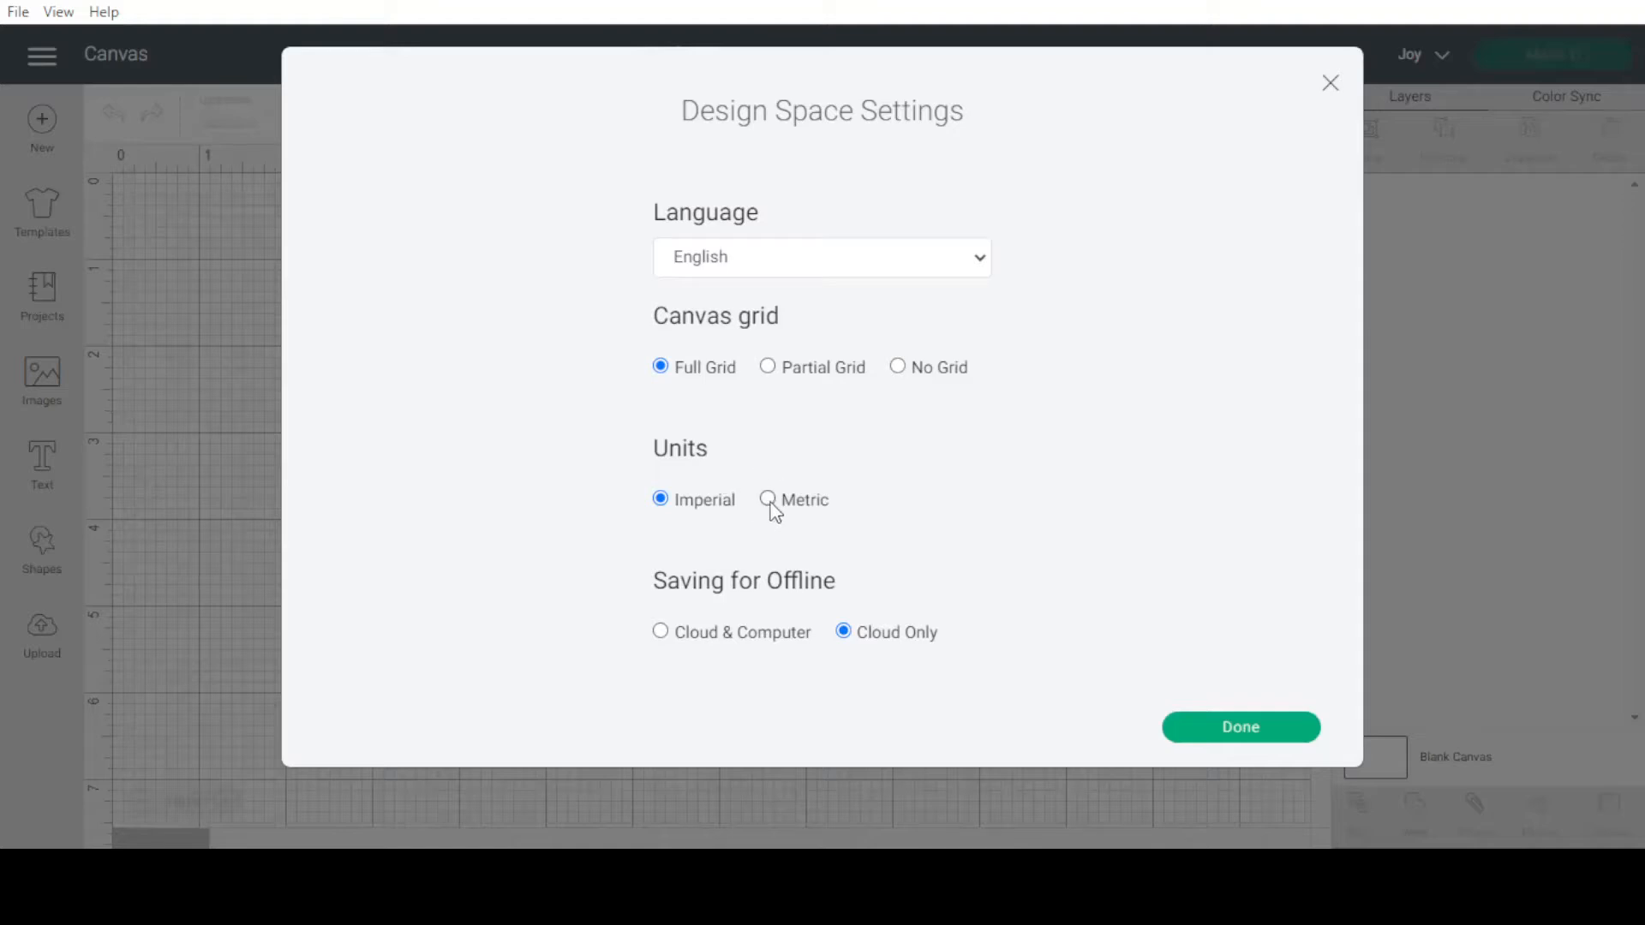
{"action": "left_click", "coordinate": [766, 500]}
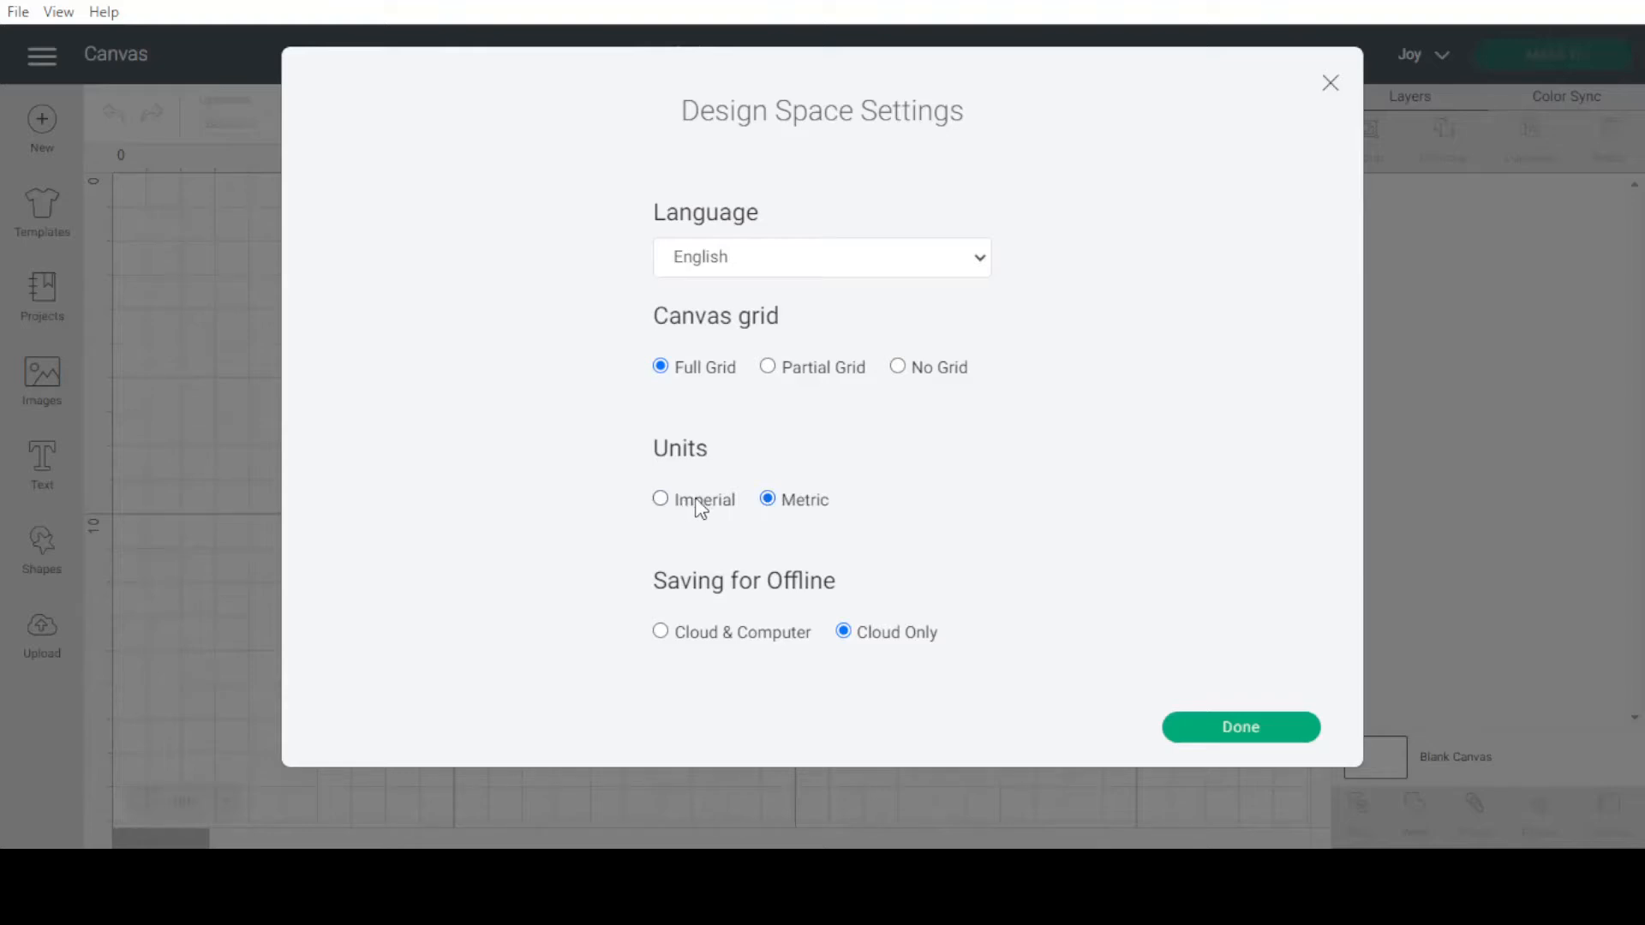
{"action": "left_click", "coordinate": [661, 500]}
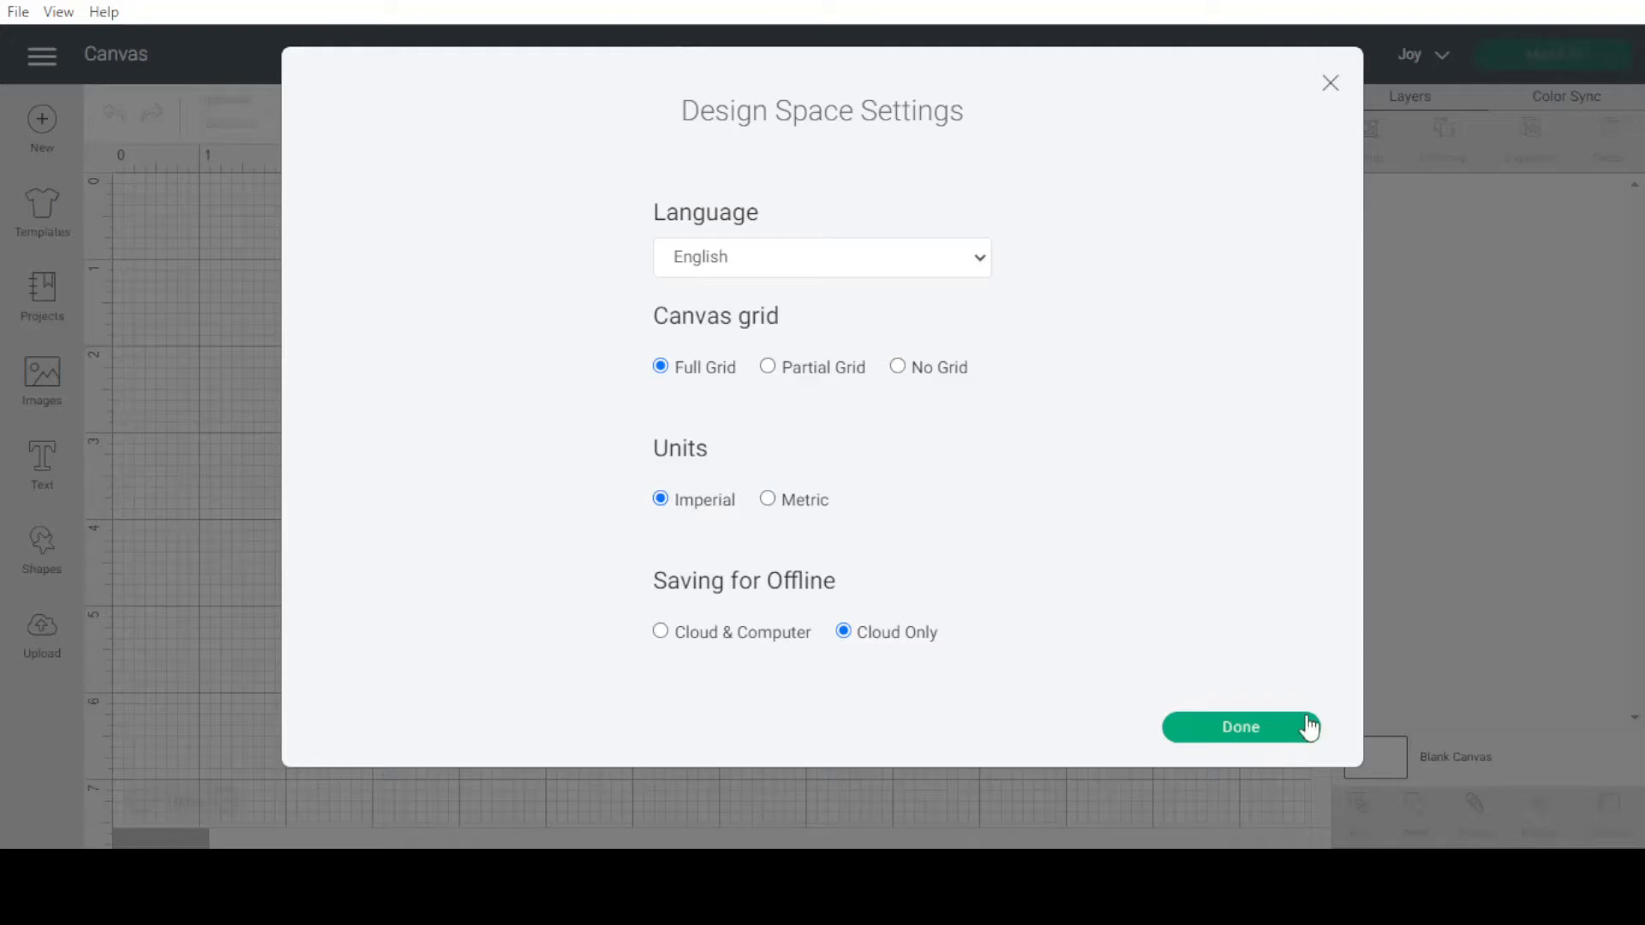
{"action": "mouse_move", "coordinate": [1057, 527]}
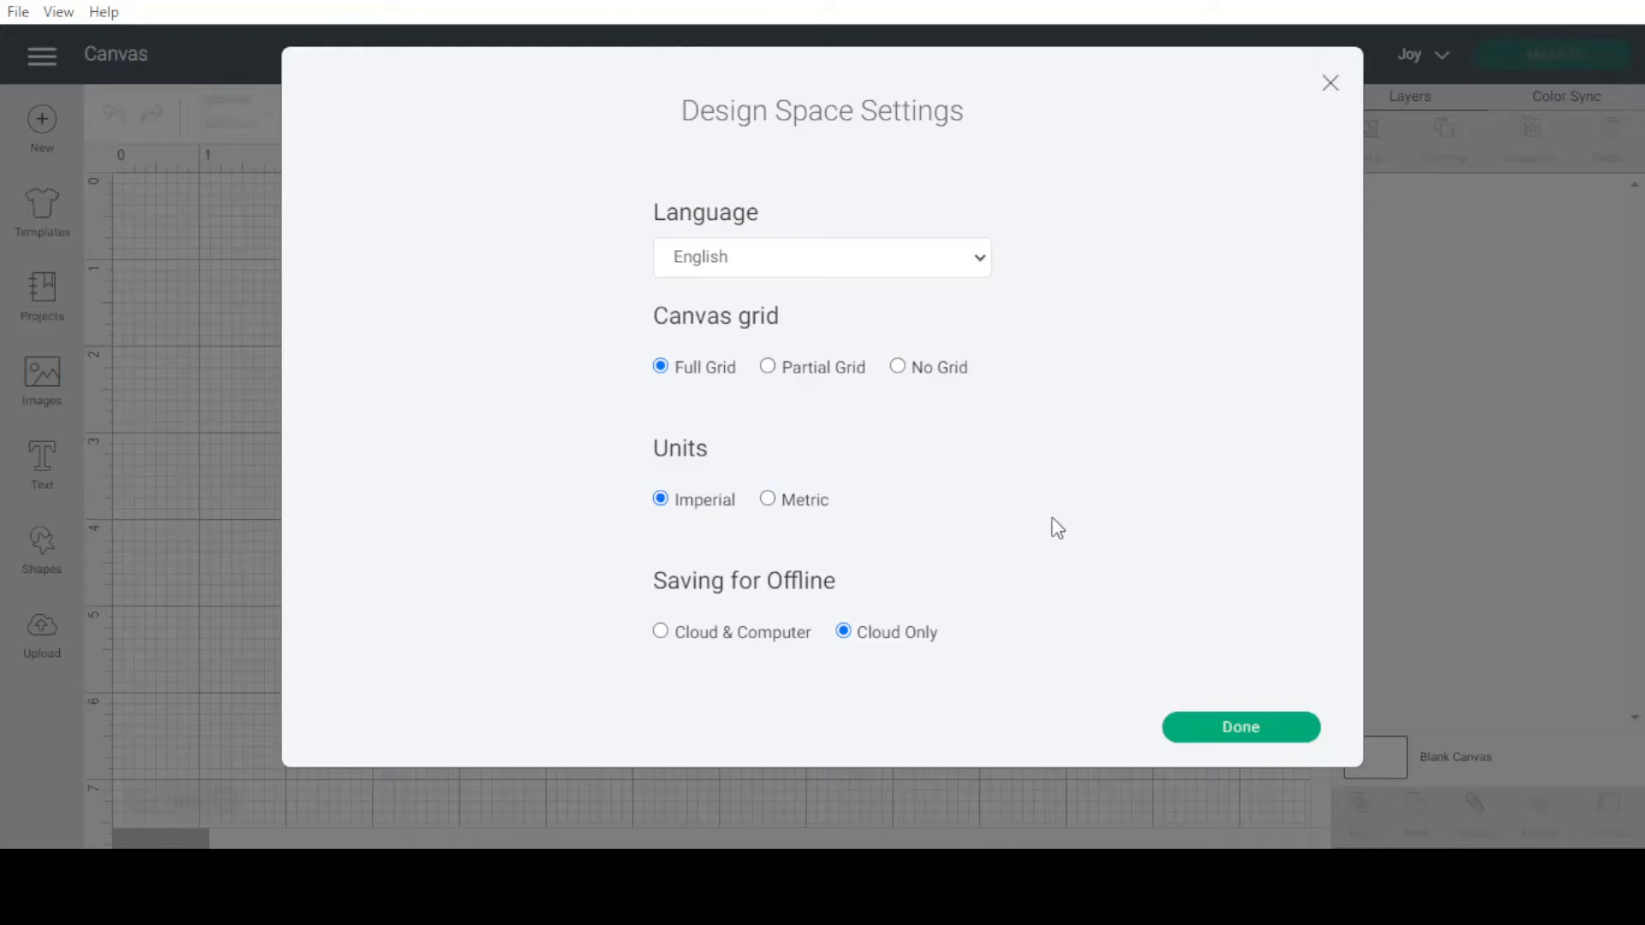
{"action": "mouse_move", "coordinate": [811, 660]}
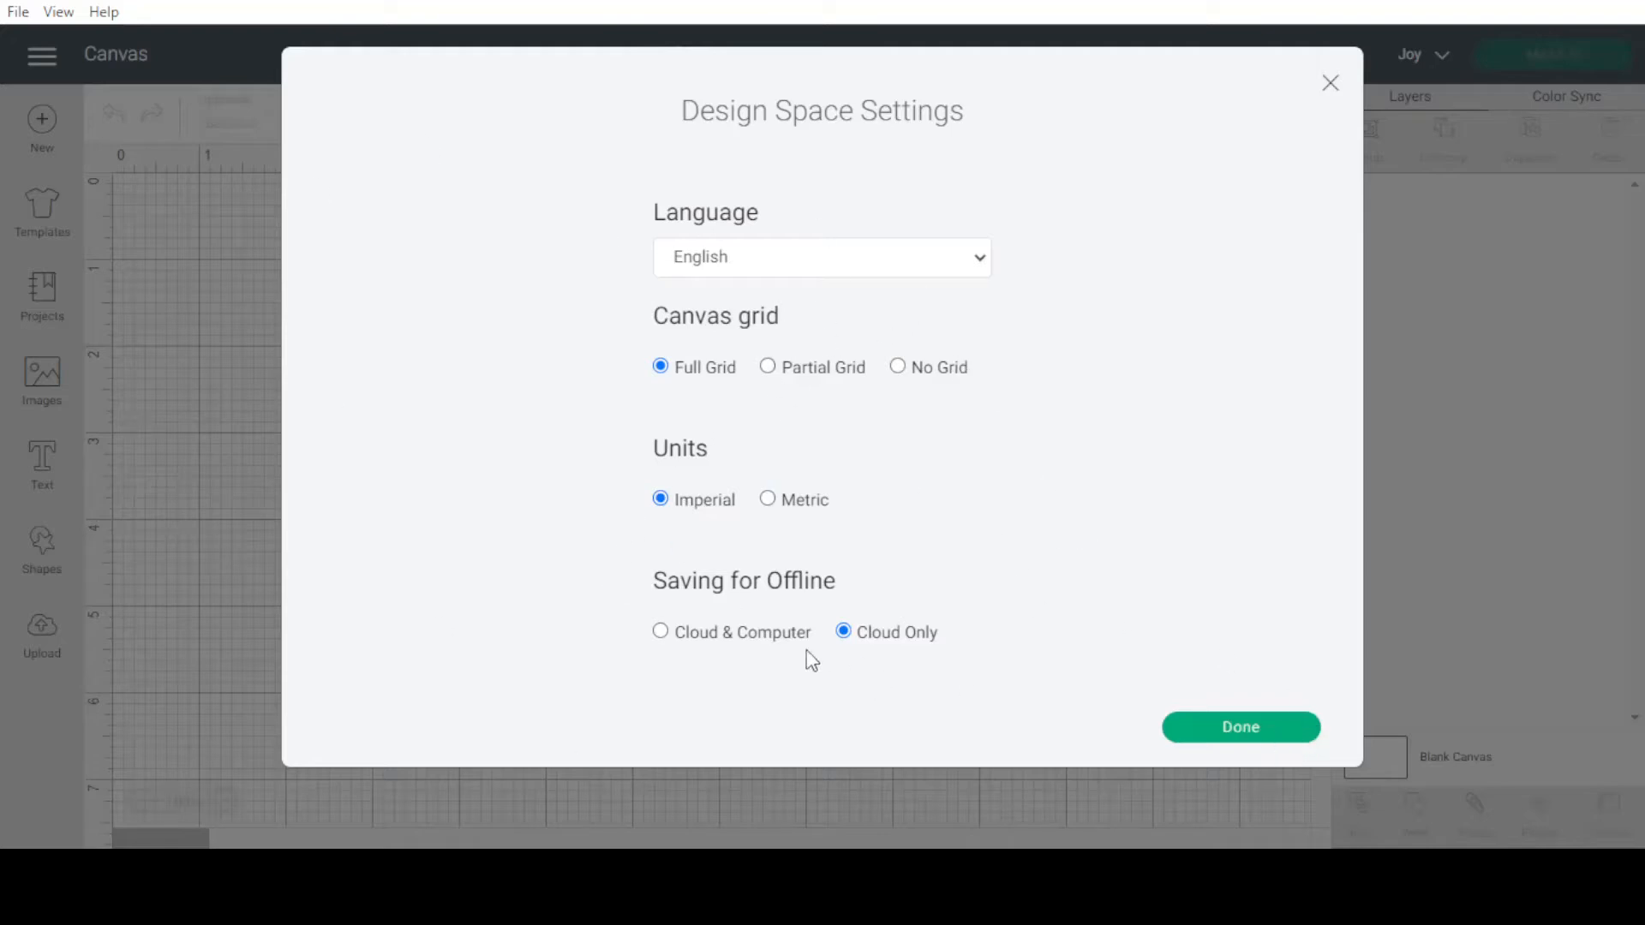